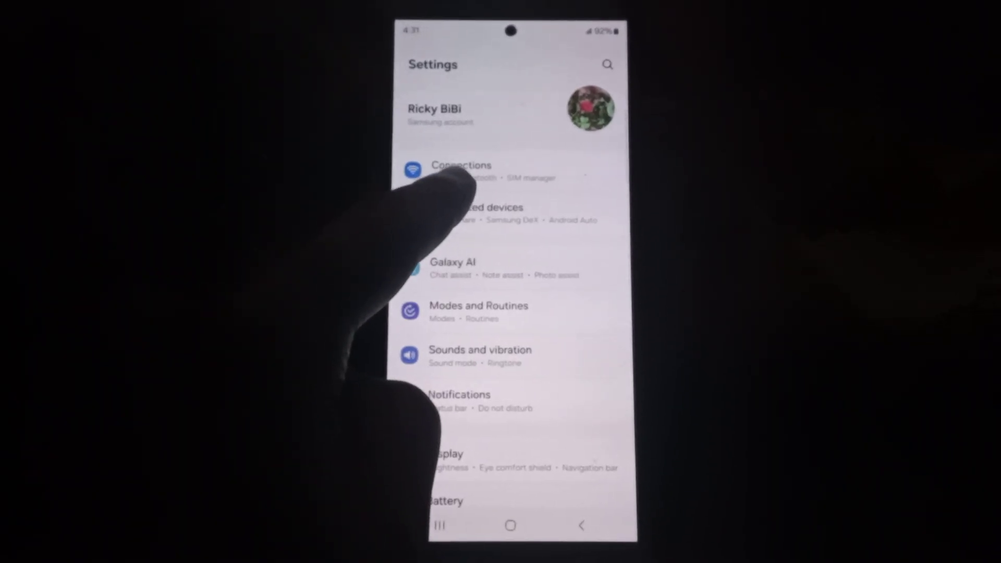
Step: Go into Connections to reach the Wi-Fi, Bluetooth and network options
left_click(459, 165)
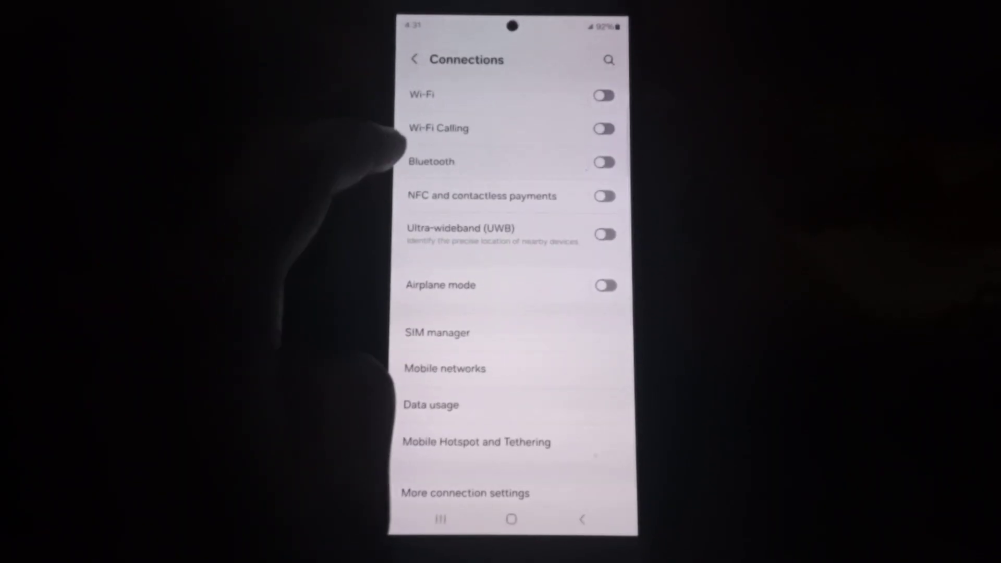